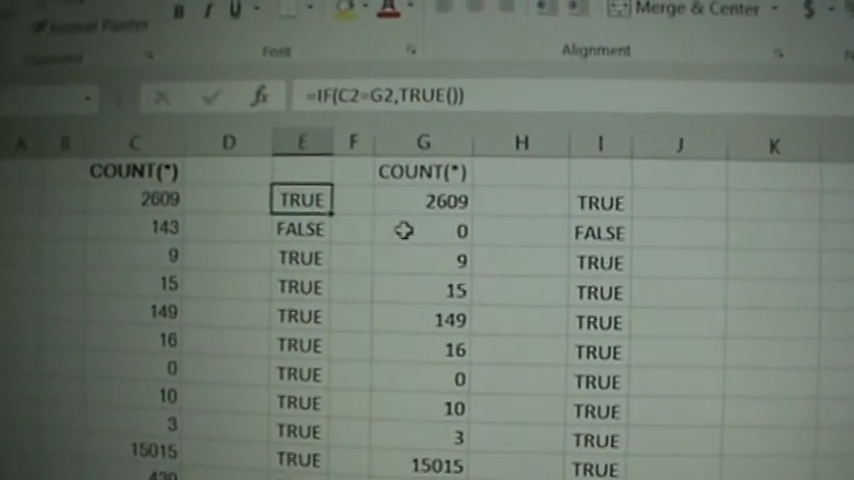
scroll(down, 3)
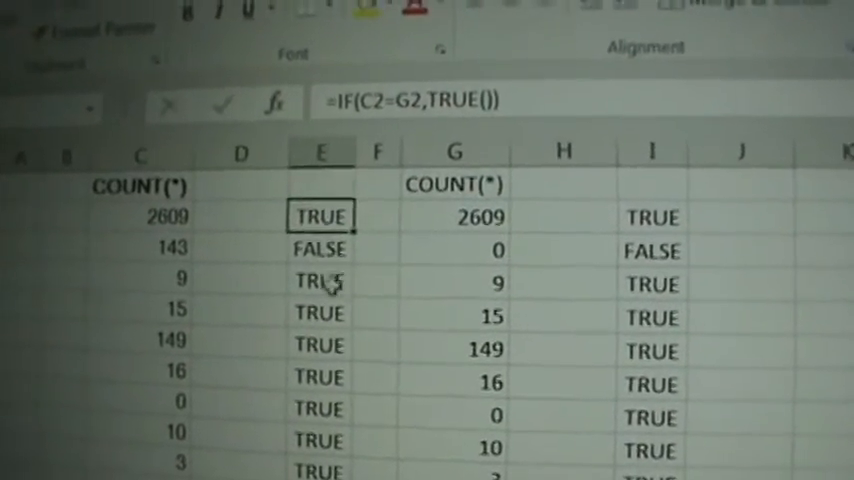
scroll(down, 3)
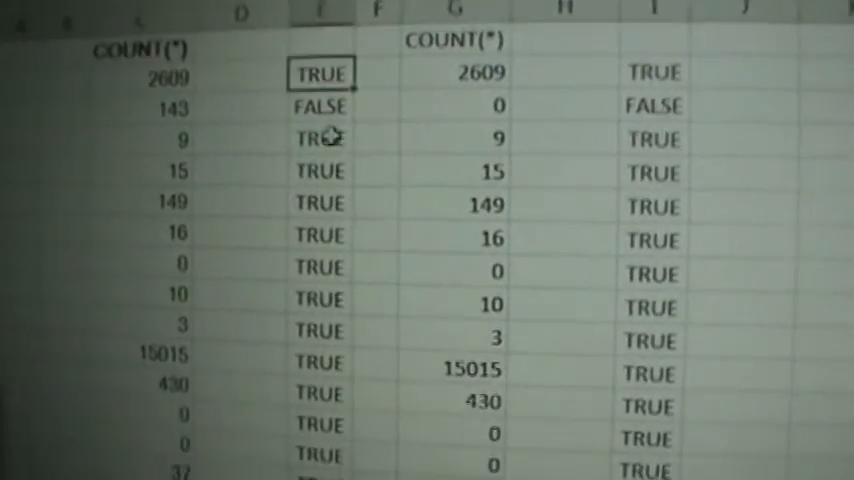
scroll(down, 3)
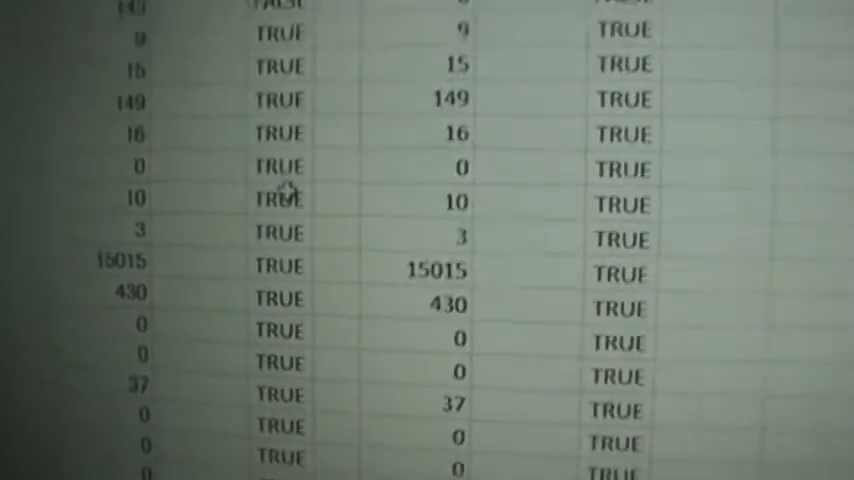
scroll(down, 3)
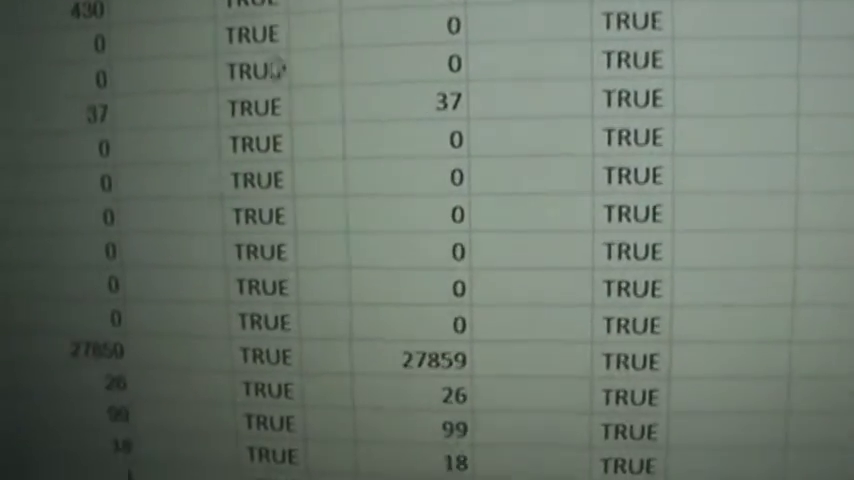
scroll(up, 3)
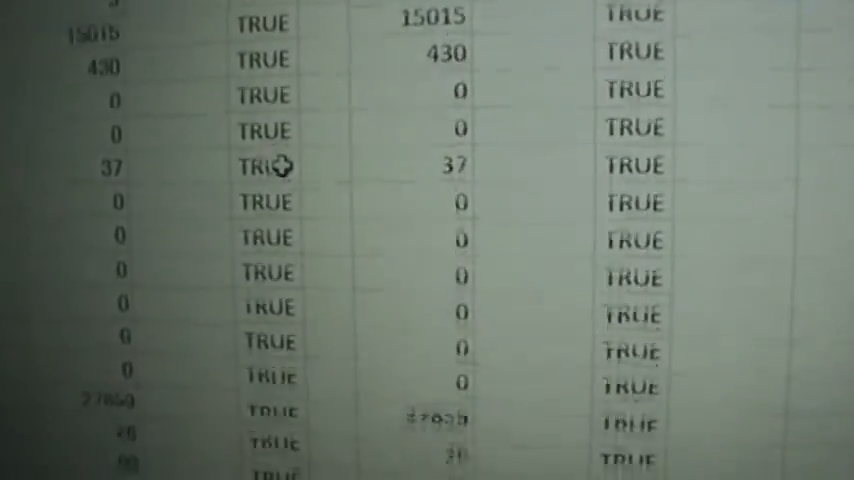
scroll(down, 3)
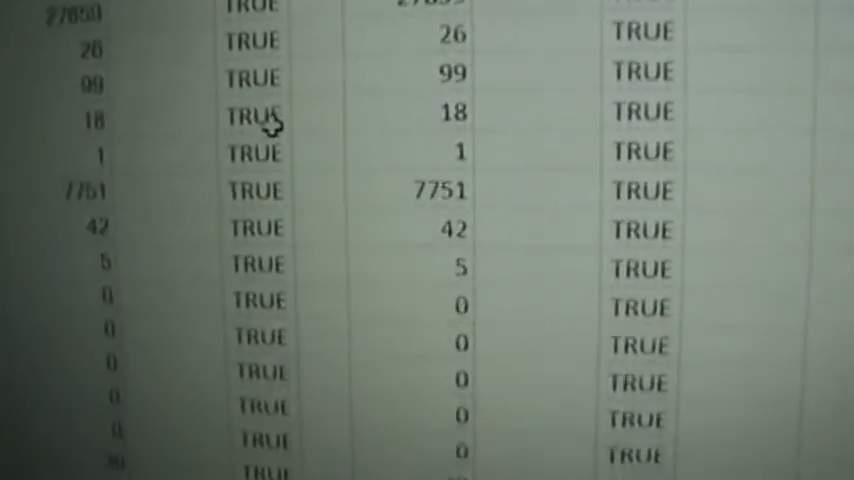
scroll(down, 3)
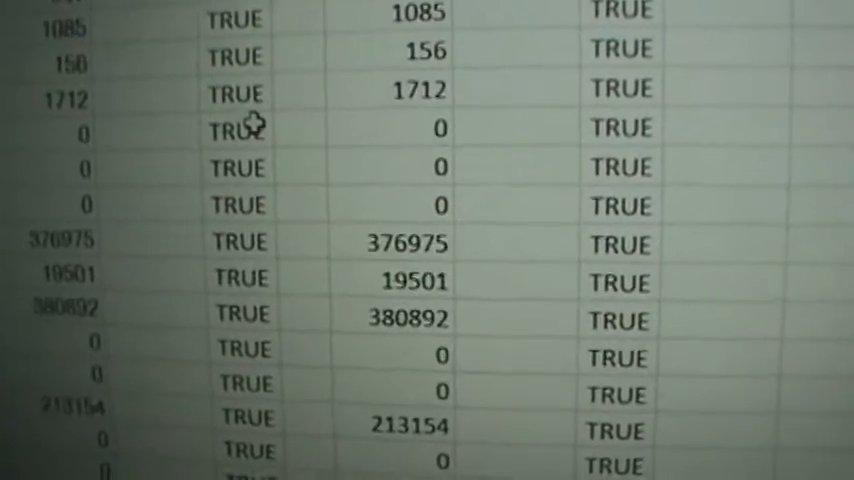
scroll(down, 3)
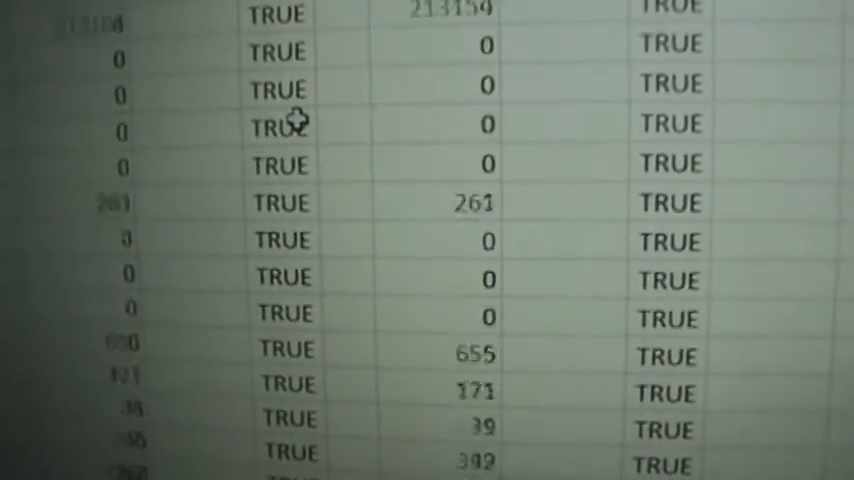
scroll(down, 3)
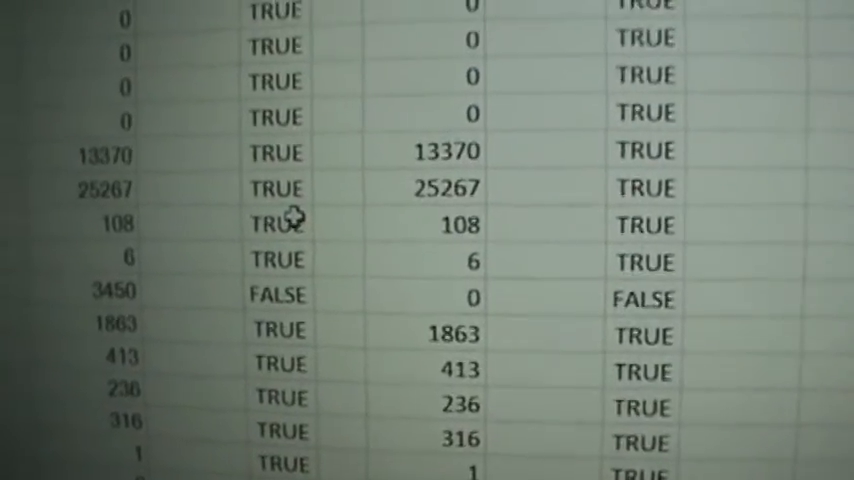
scroll(down, 3)
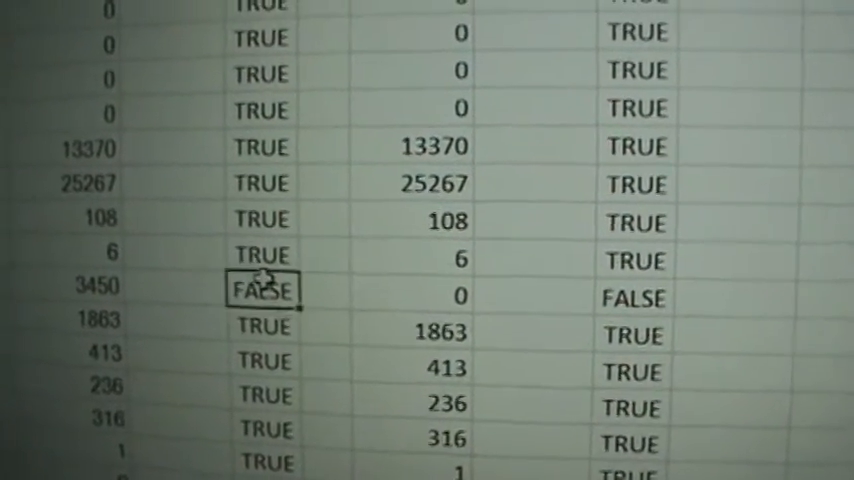
scroll(up, 3)
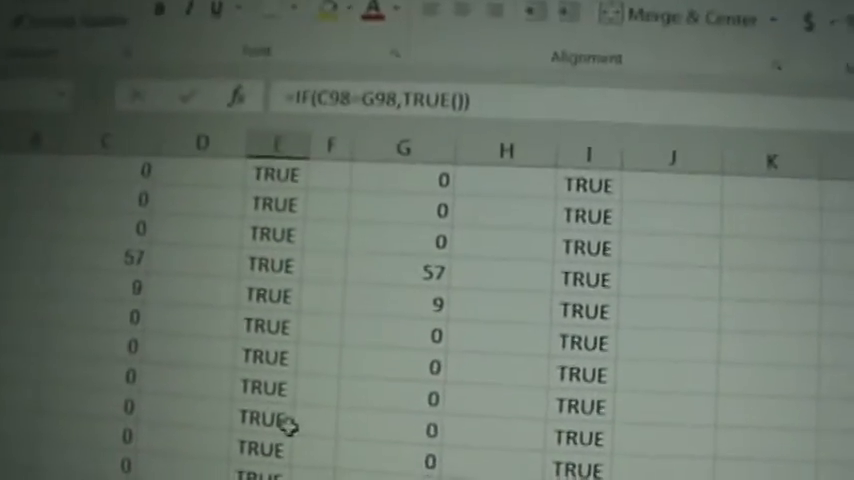